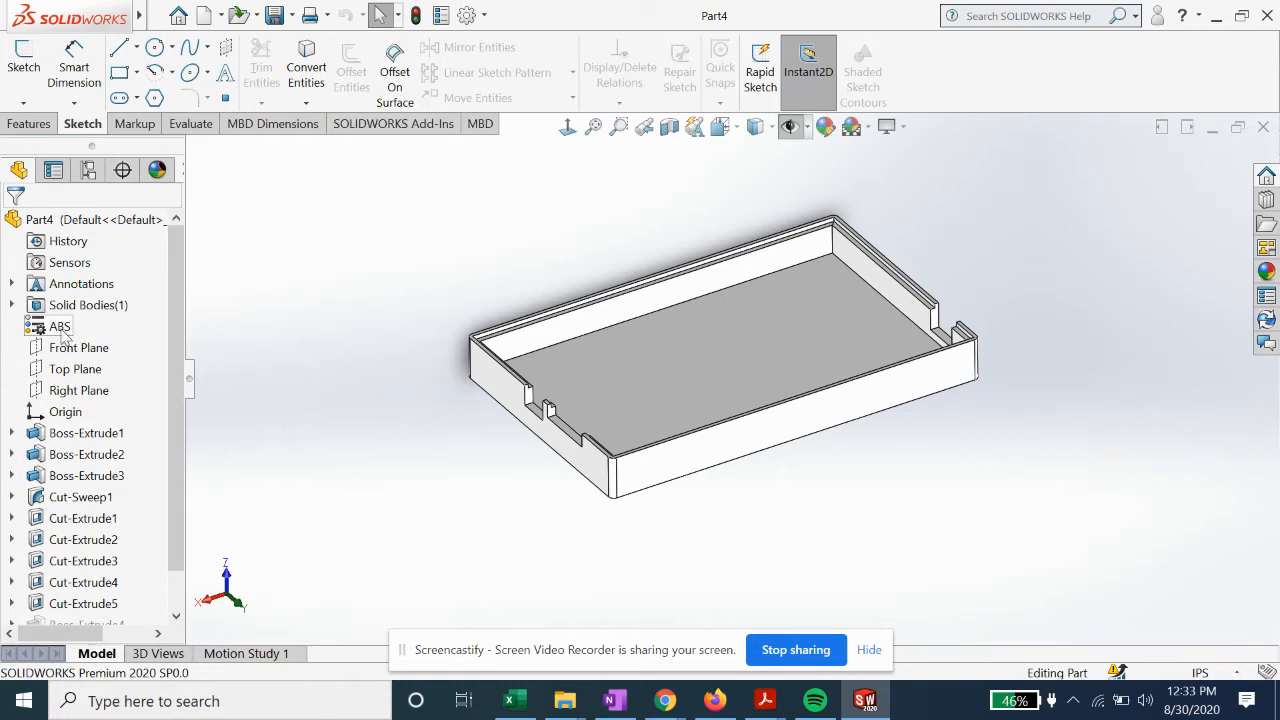
Open the tray's Material dialog showing ABS under the Plastics library.
double_click(60, 326)
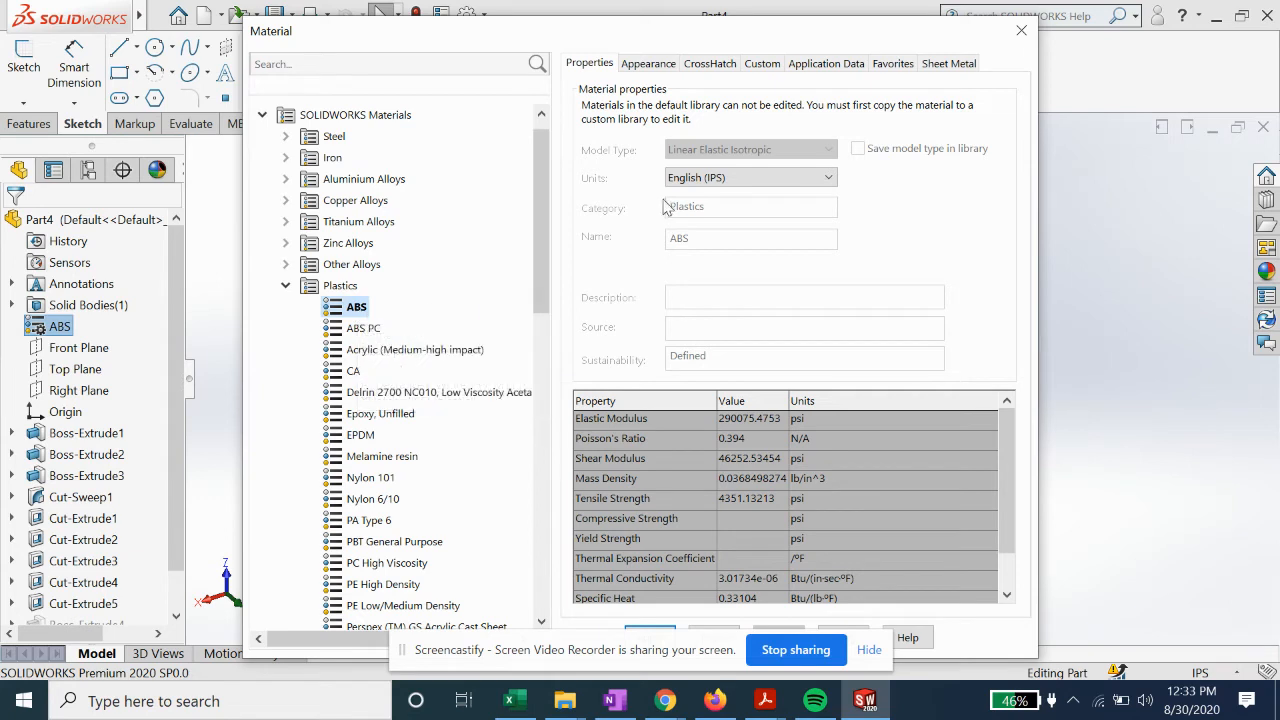